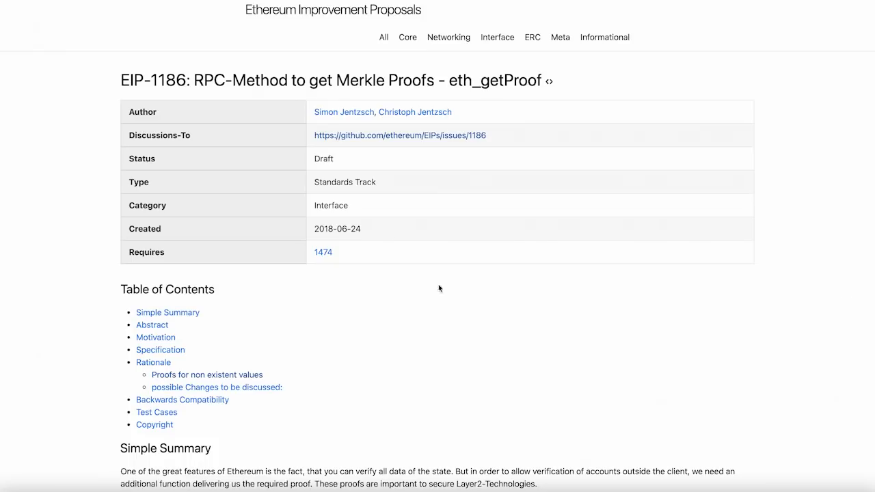
{"action": "mouse_move", "coordinate": [496, 153]}
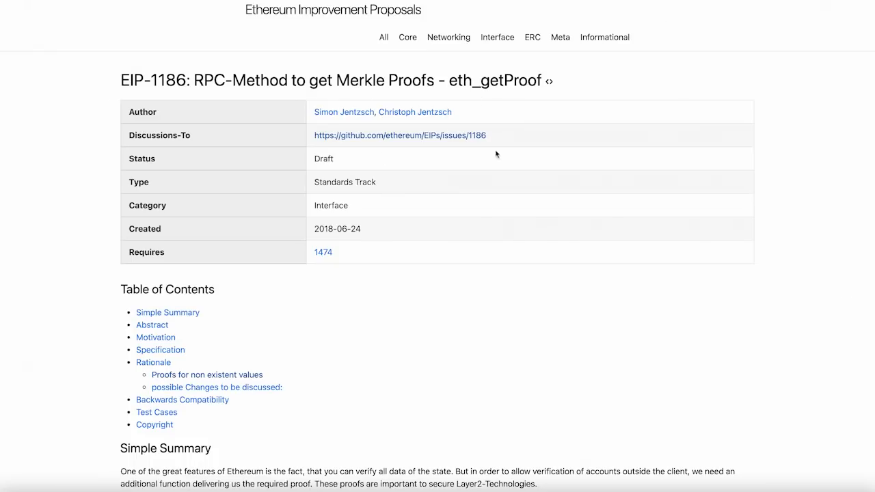
Emphasise 'verification of accounts outside the' in EIP-1186's Simple Summary and read on
{"action": "scroll", "scroll_direction": "down", "scroll_amount": 3}
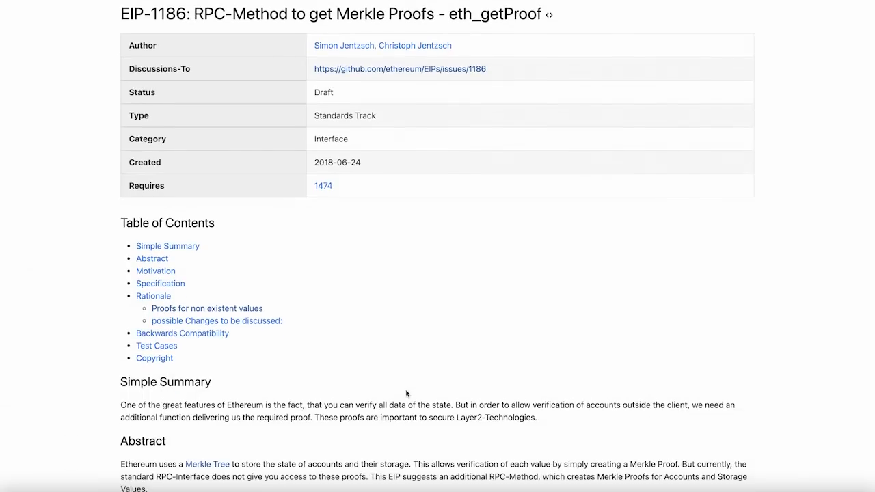
{"action": "mouse_move", "coordinate": [409, 393]}
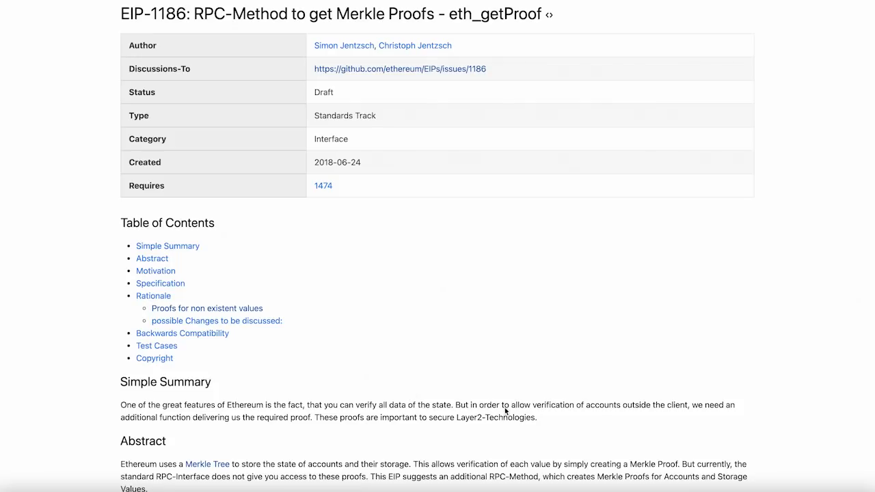
{"action": "left_click_drag", "start_coordinate": [530, 404], "coordinate": [660, 405]}
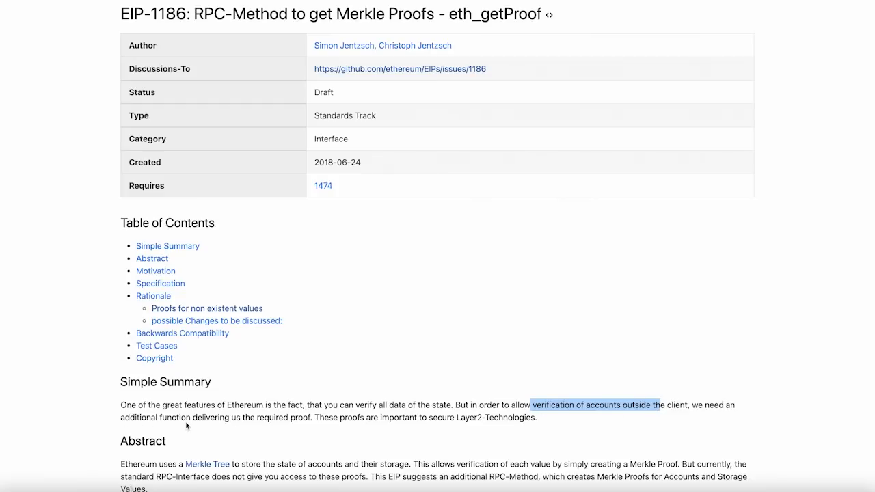
{"action": "mouse_move", "coordinate": [201, 433]}
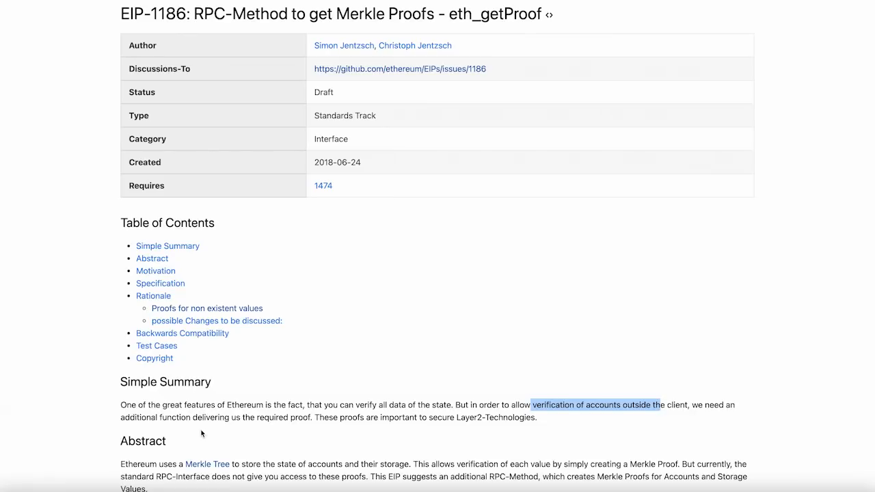
{"action": "scroll", "scroll_direction": "down", "scroll_amount": 3}
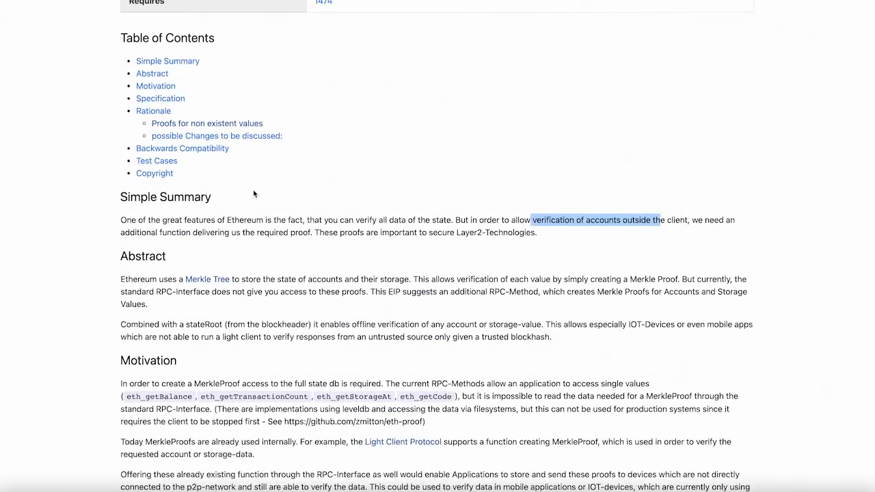
Emphasise 'of storage-keys which' in the eth_getProof parameters of the Specification
{"action": "scroll", "scroll_direction": "down", "scroll_amount": 3}
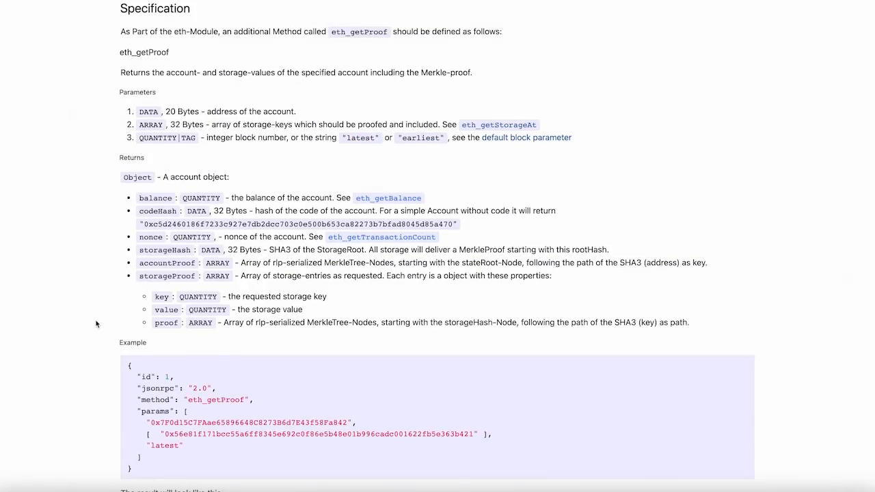
{"action": "scroll", "scroll_direction": "up", "scroll_amount": 3}
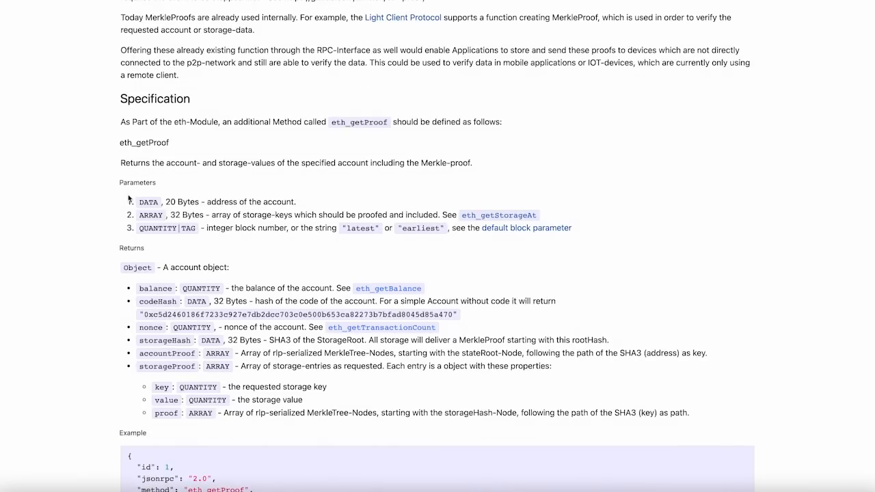
{"action": "mouse_move", "coordinate": [150, 201]}
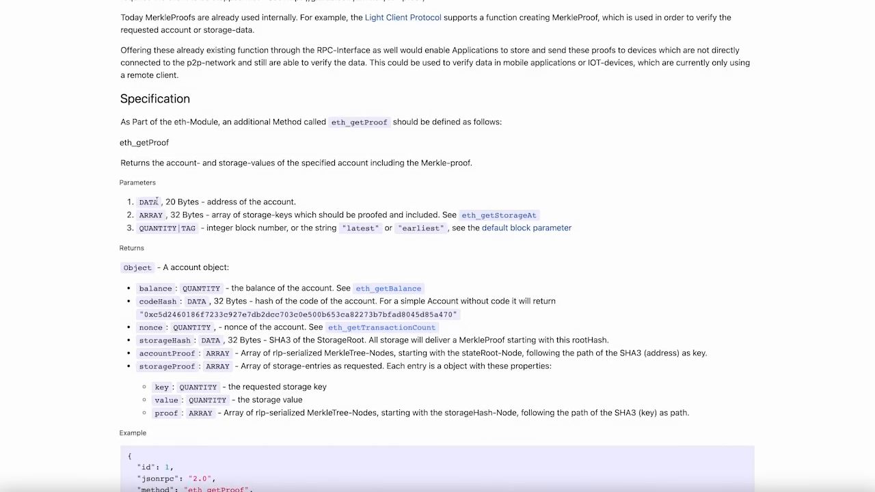
{"action": "left_click_drag", "start_coordinate": [140, 202], "coordinate": [571, 227]}
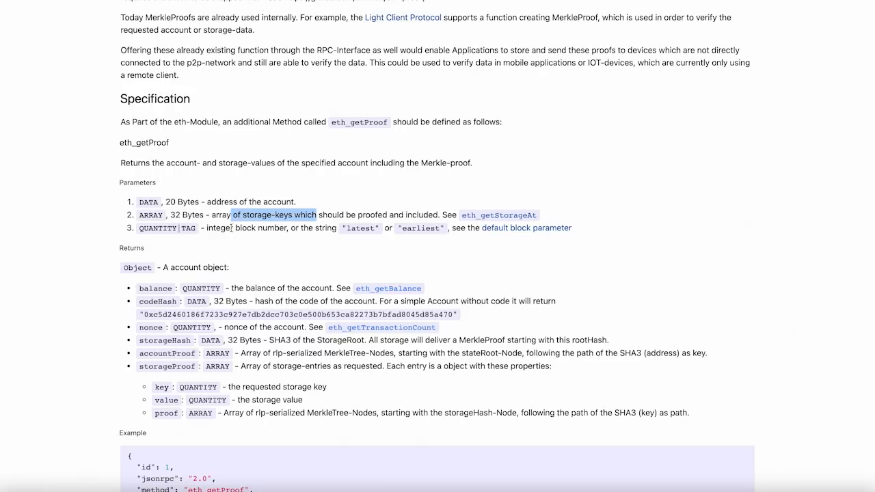
{"action": "scroll", "scroll_direction": "down", "scroll_amount": 3}
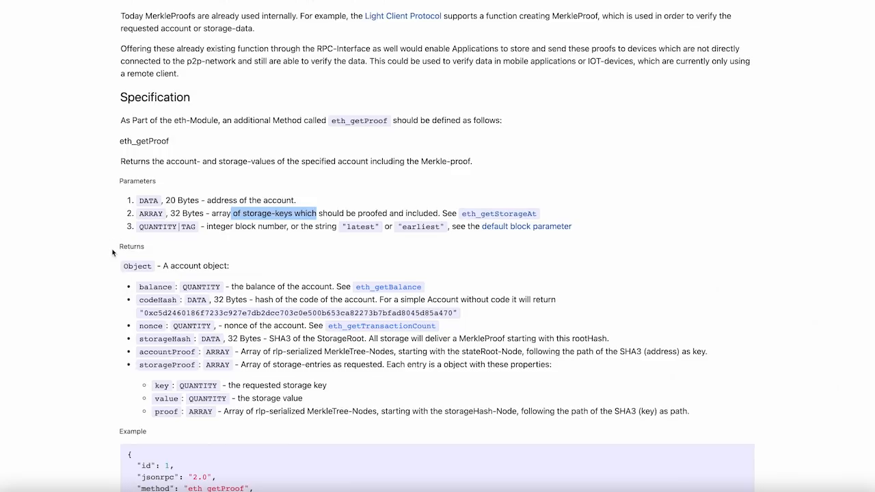
{"action": "mouse_move", "coordinate": [175, 269]}
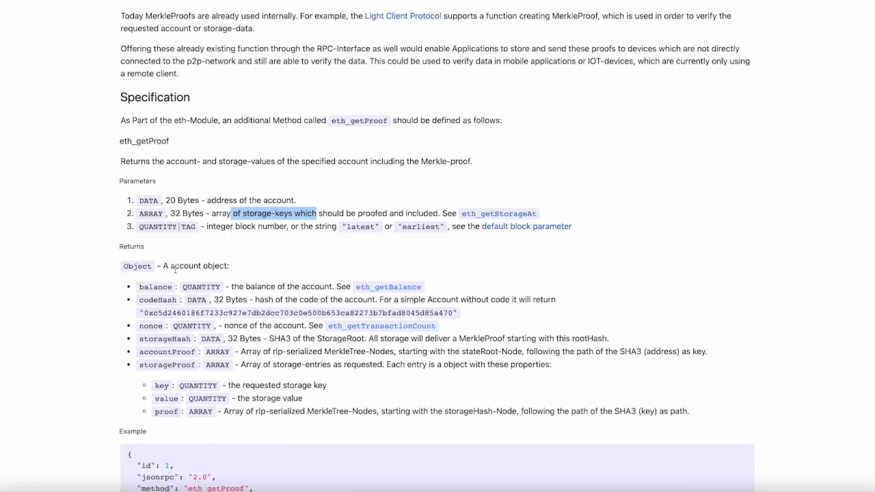
{"action": "mouse_move", "coordinate": [175, 351]}
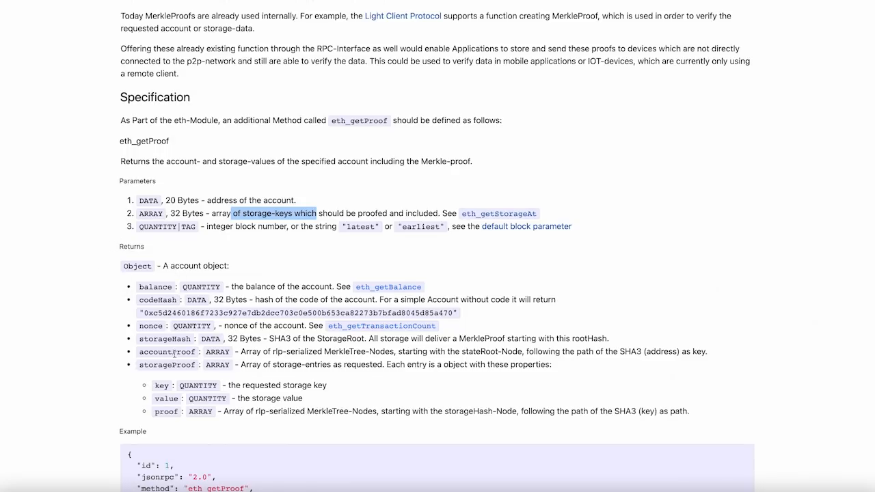
{"action": "mouse_move", "coordinate": [149, 333]}
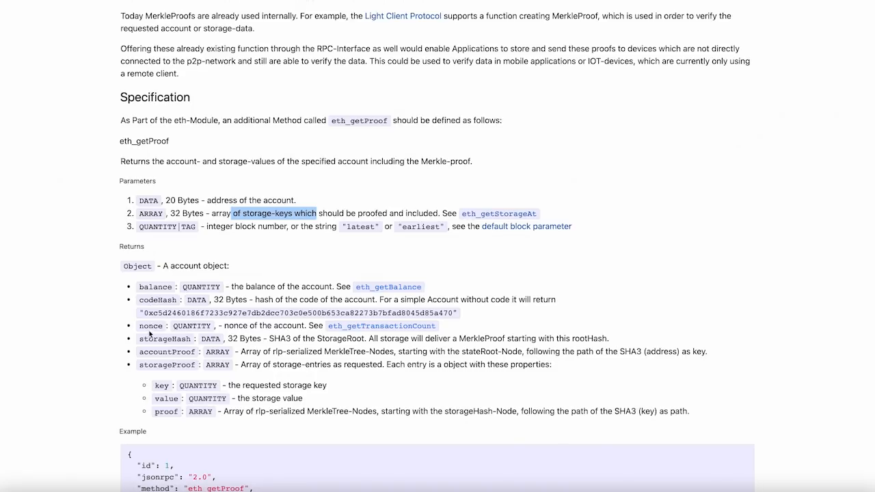
{"action": "mouse_move", "coordinate": [559, 349]}
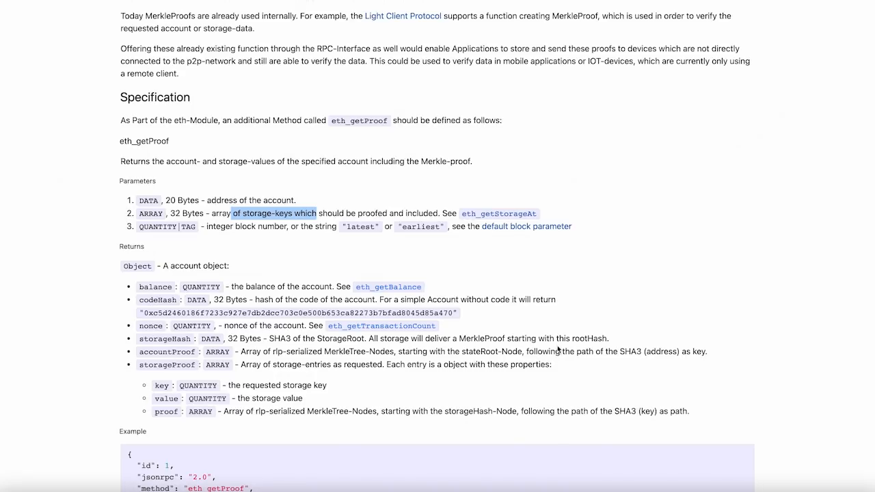
{"action": "mouse_move", "coordinate": [478, 347]}
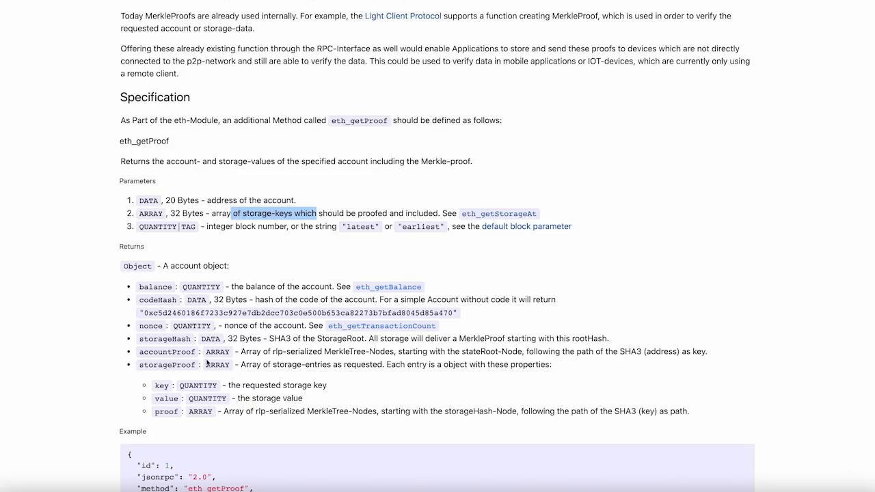
Emphasise the Returns list of the account object from balance down to proof
{"action": "double_click", "coordinate": [167, 351]}
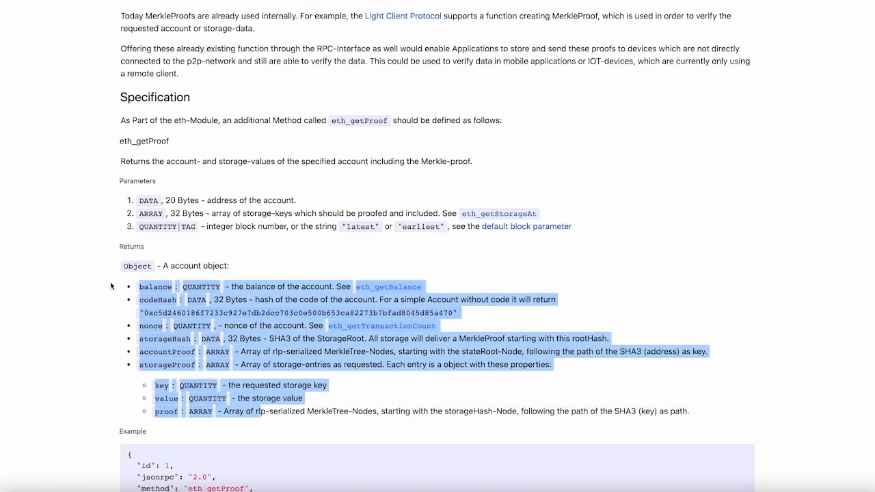
Clear the earlier emphasis, then mark the accountProof field and the storage entries' proof field
{"action": "left_click", "coordinate": [93, 306]}
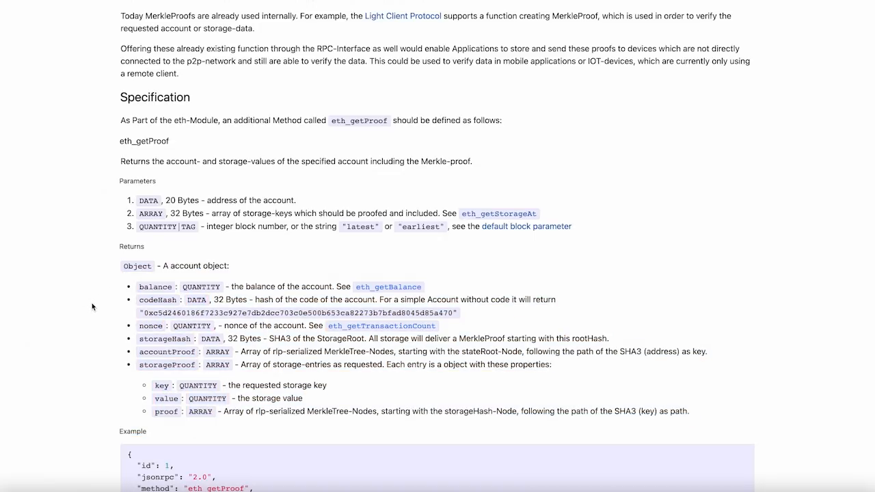
{"action": "mouse_move", "coordinate": [81, 316]}
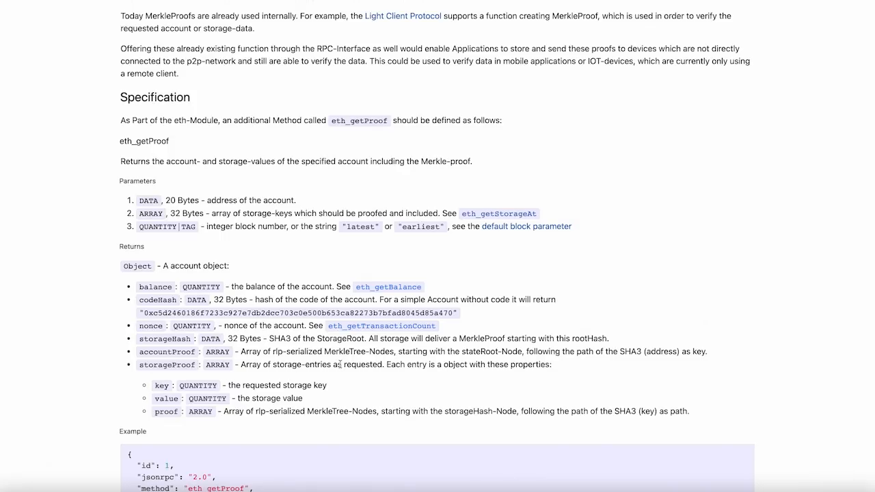
{"action": "mouse_move", "coordinate": [176, 351]}
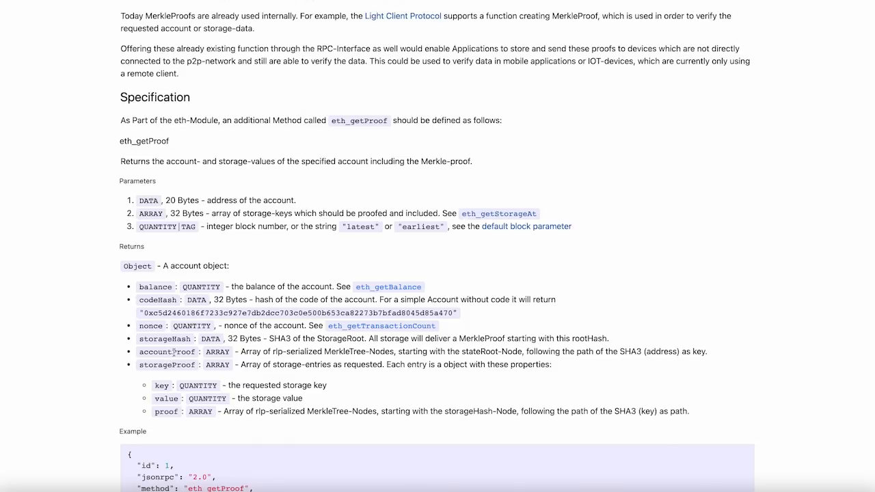
{"action": "double_click", "coordinate": [165, 410]}
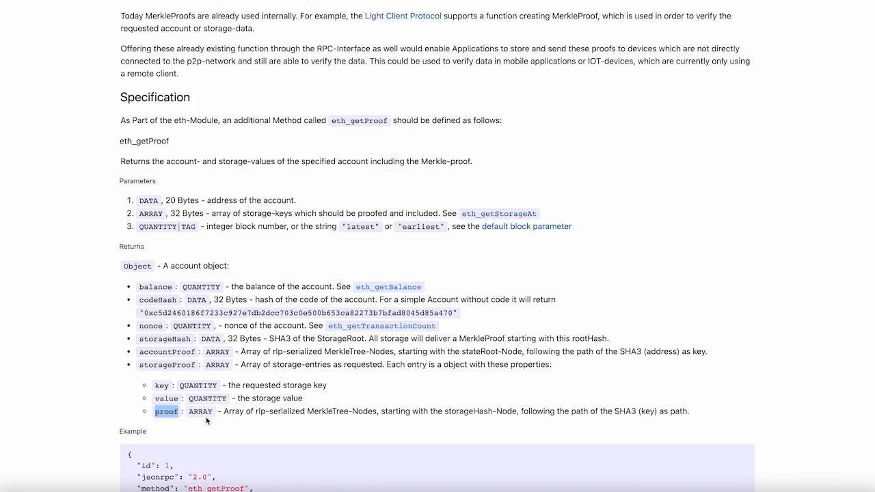
{"action": "double_click", "coordinate": [164, 364]}
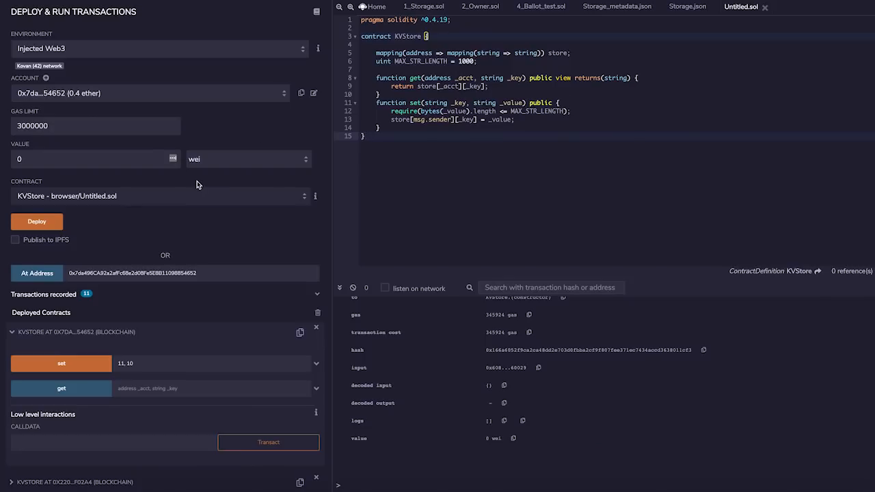
{"action": "mouse_move", "coordinate": [230, 153]}
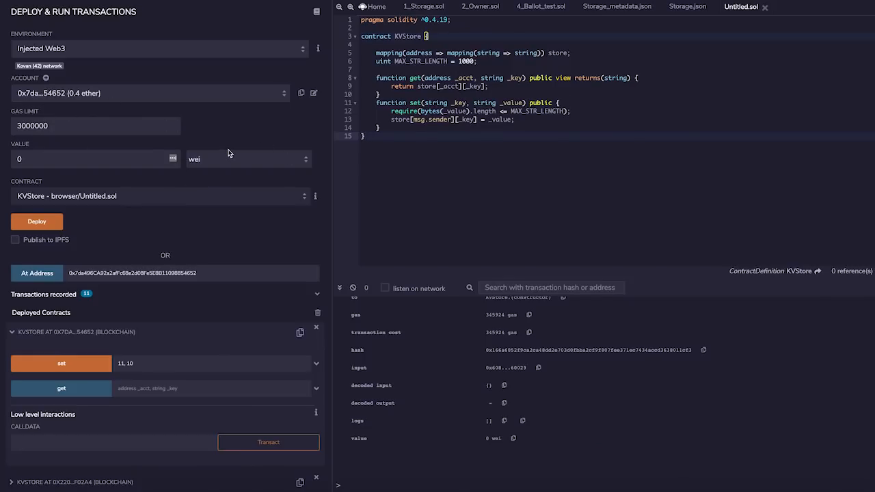
{"action": "mouse_move", "coordinate": [251, 149]}
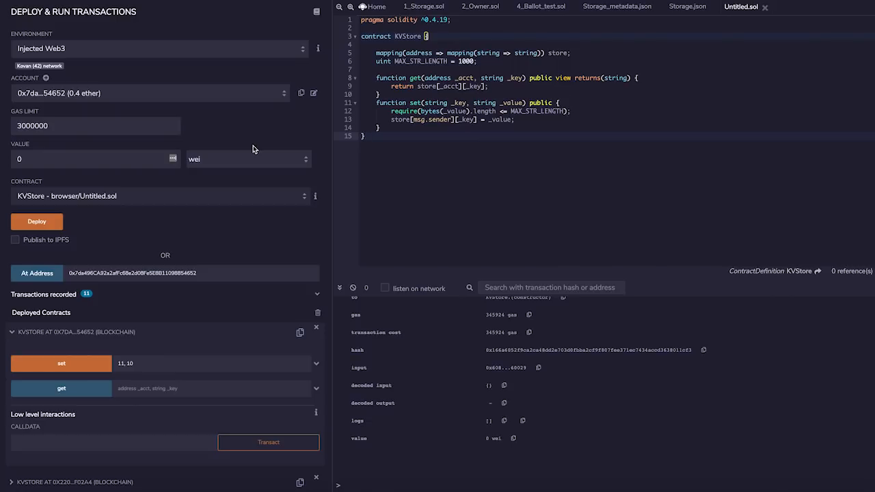
{"action": "mouse_move", "coordinate": [248, 93]}
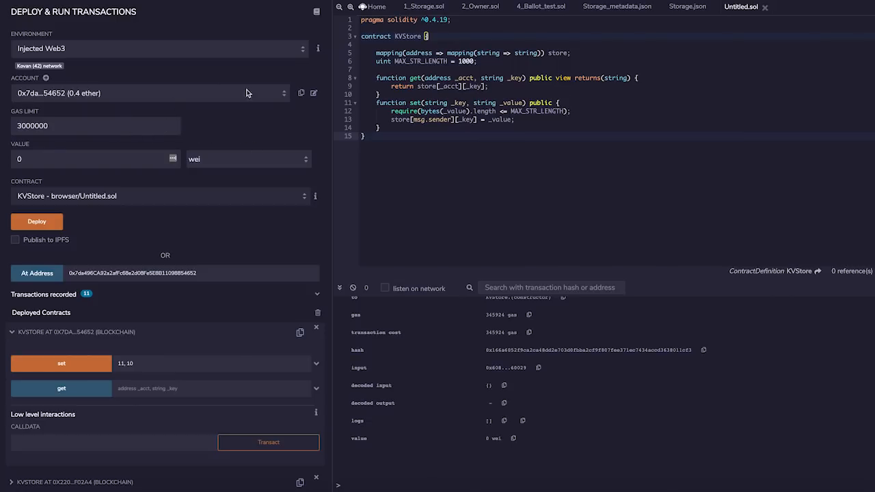
{"action": "left_click", "coordinate": [514, 437]}
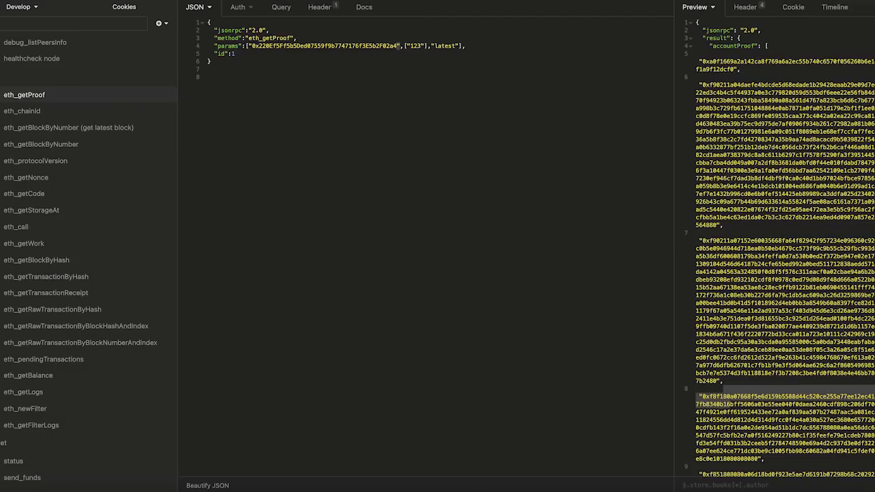
{"action": "double_click", "coordinate": [328, 46]}
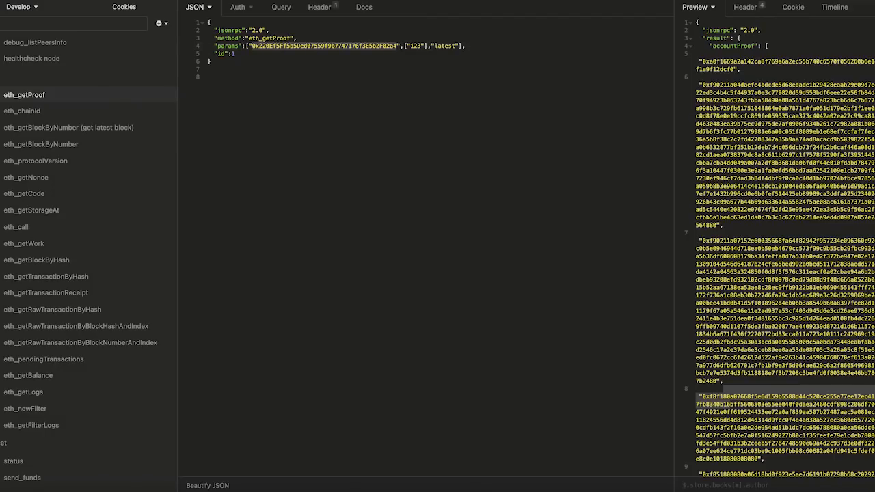
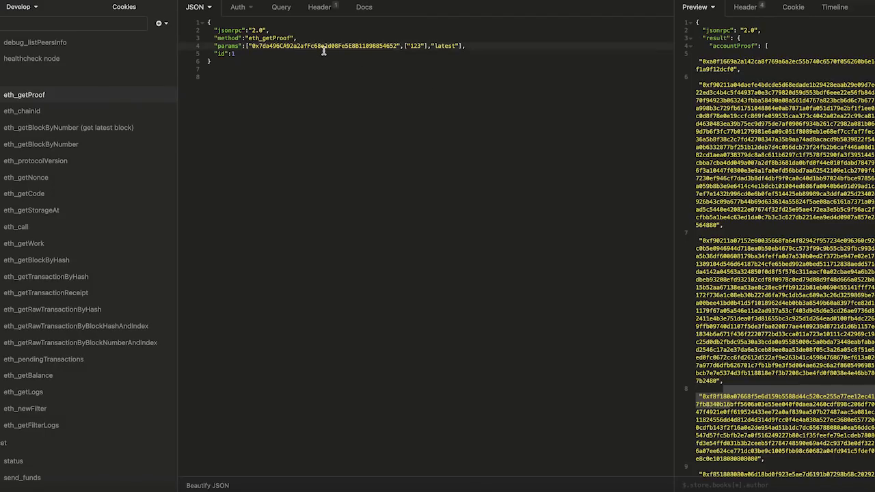
{"action": "mouse_move", "coordinate": [339, 104]}
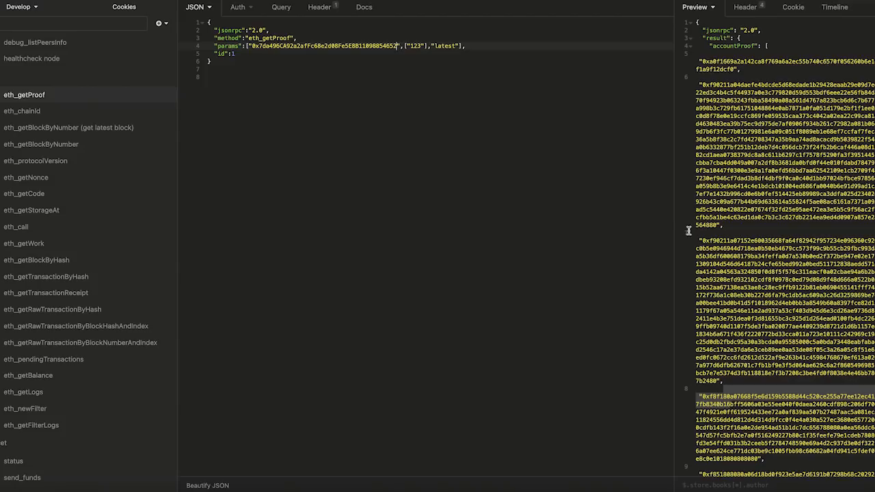
{"action": "scroll", "scroll_direction": "down", "scroll_amount": 3}
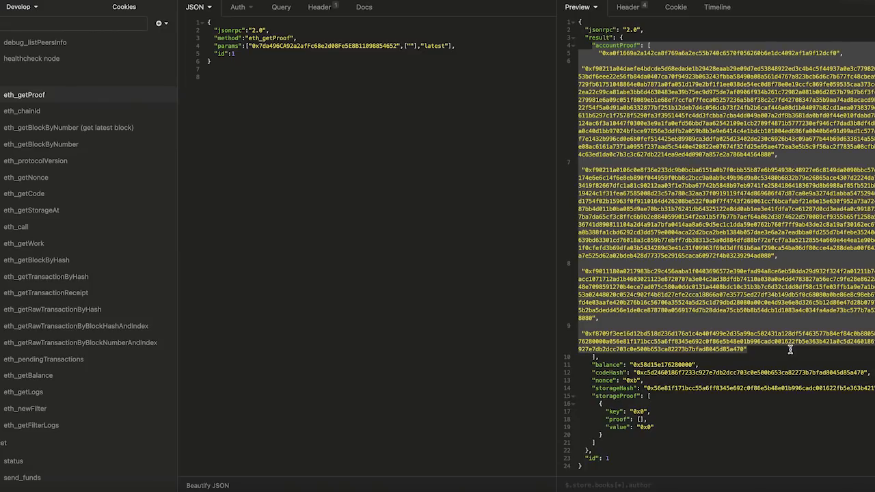
{"action": "mouse_move", "coordinate": [790, 350]}
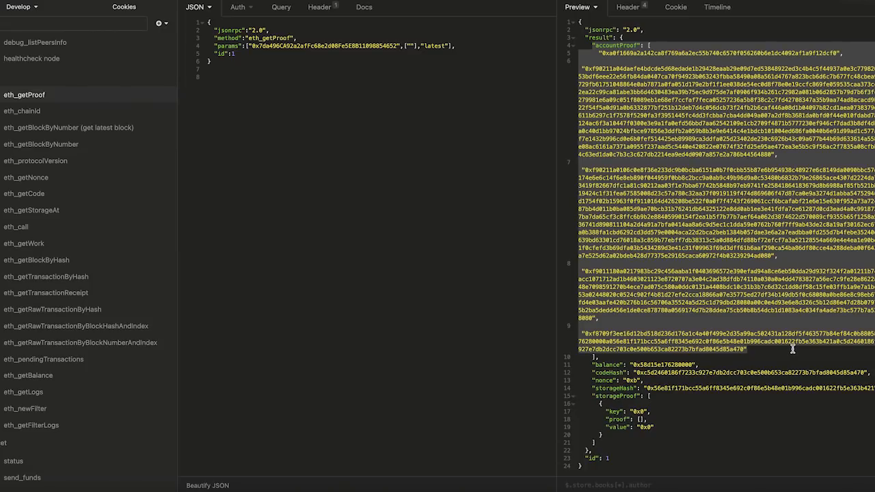
{"action": "mouse_move", "coordinate": [609, 363]}
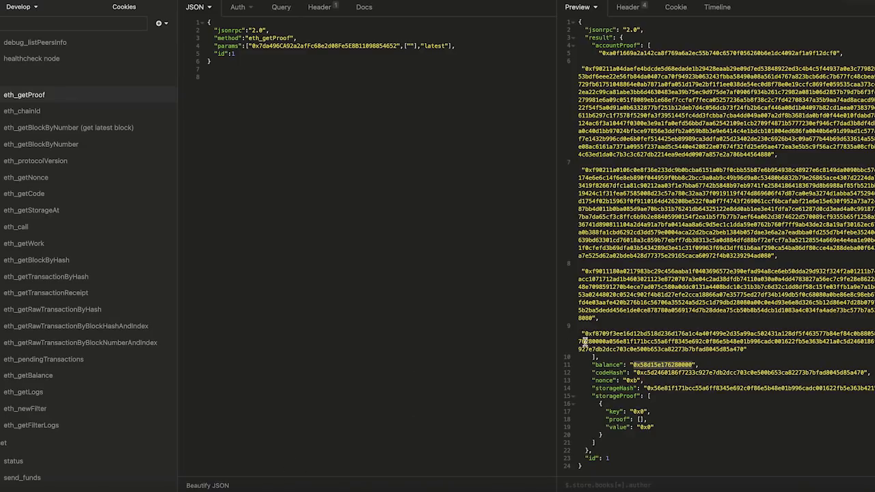
{"action": "mouse_move", "coordinate": [689, 399]}
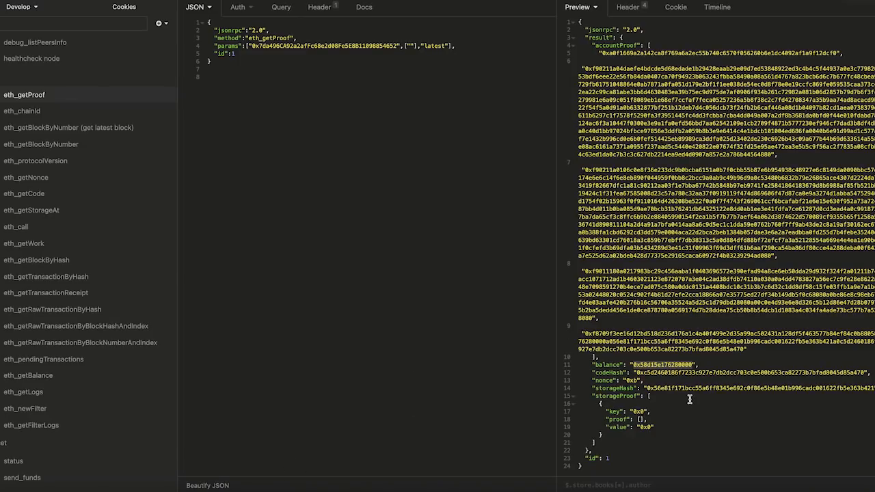
{"action": "mouse_move", "coordinate": [632, 376]}
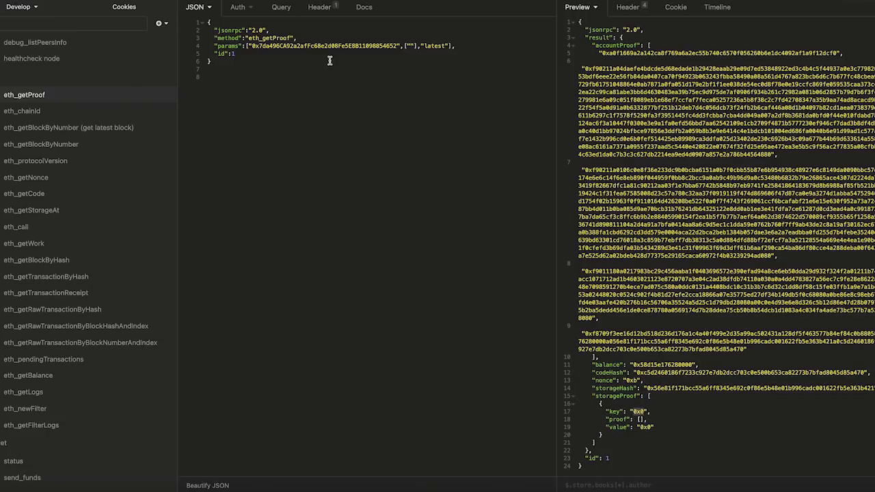
{"action": "mouse_move", "coordinate": [520, 147]}
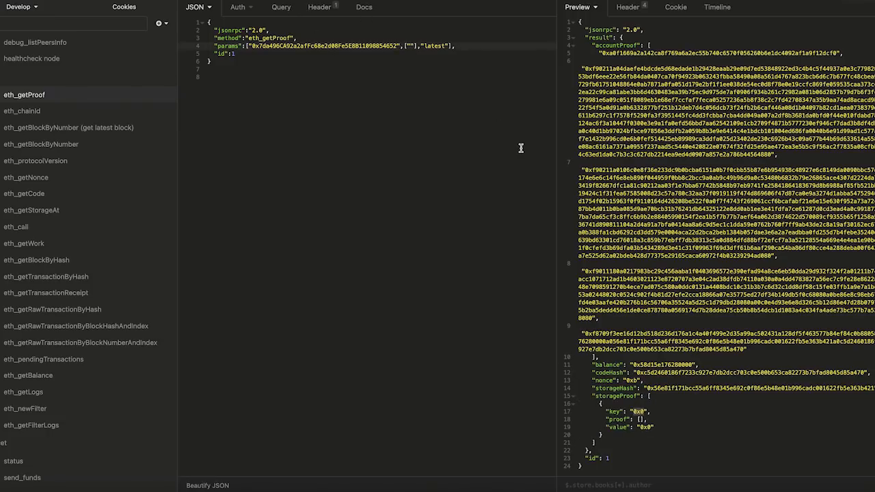
Add storage key 123 to the params array, which returns a No account found error
{"action": "type", "text": "123"}
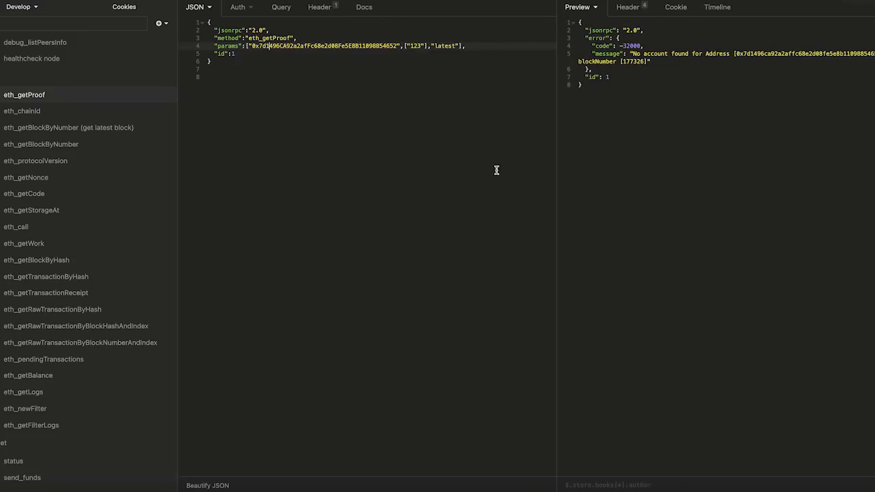
{"action": "mouse_move", "coordinate": [680, 123]}
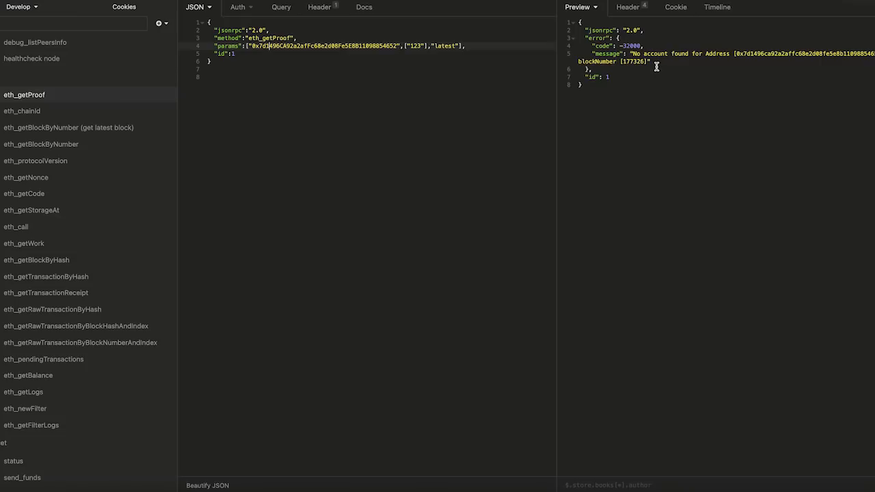
{"action": "mouse_move", "coordinate": [716, 60]}
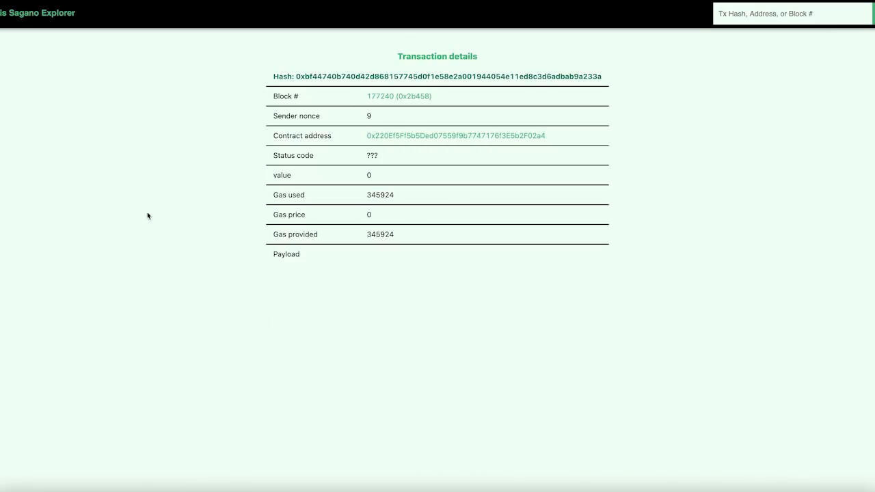
{"action": "mouse_move", "coordinate": [432, 291]}
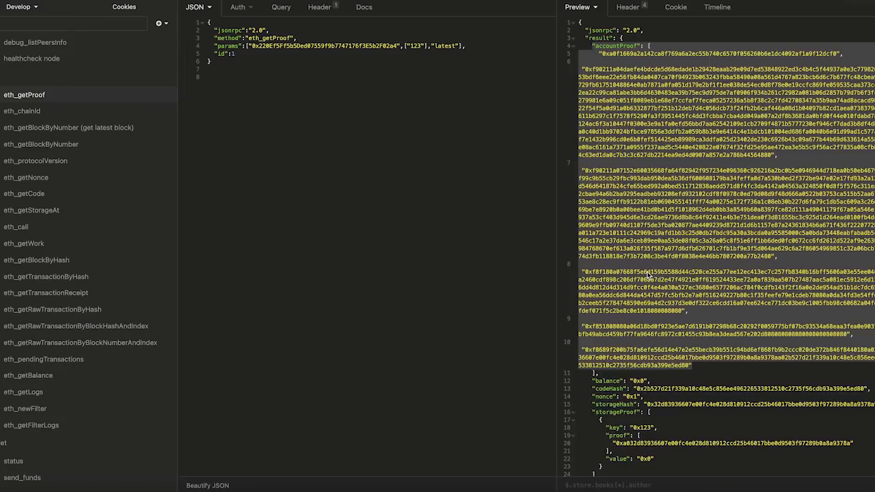
Scroll through the storageProof for key 0x123 in the 0x220Ef5f contract's response
{"action": "scroll", "scroll_direction": "down", "scroll_amount": 3}
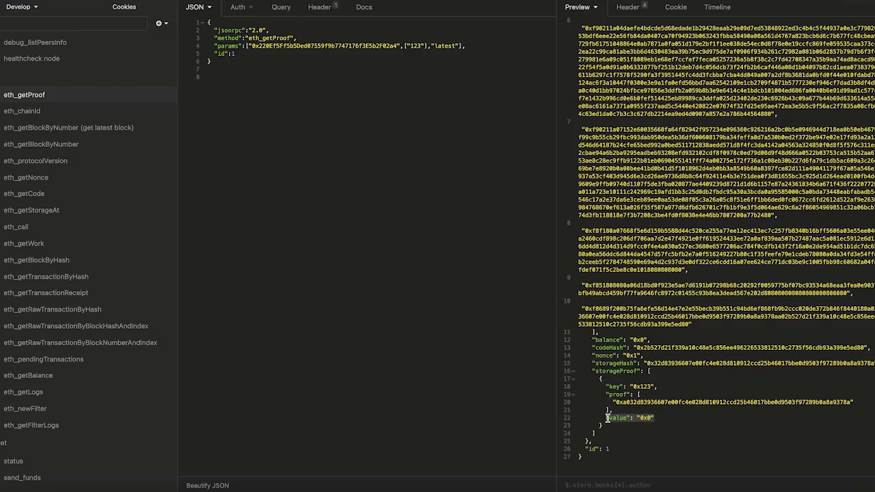
{"action": "mouse_move", "coordinate": [662, 429]}
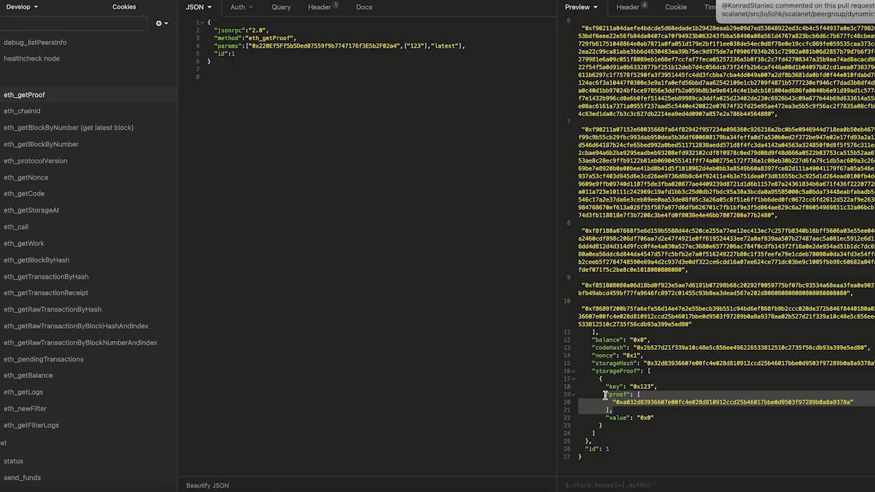
{"action": "mouse_move", "coordinate": [728, 438]}
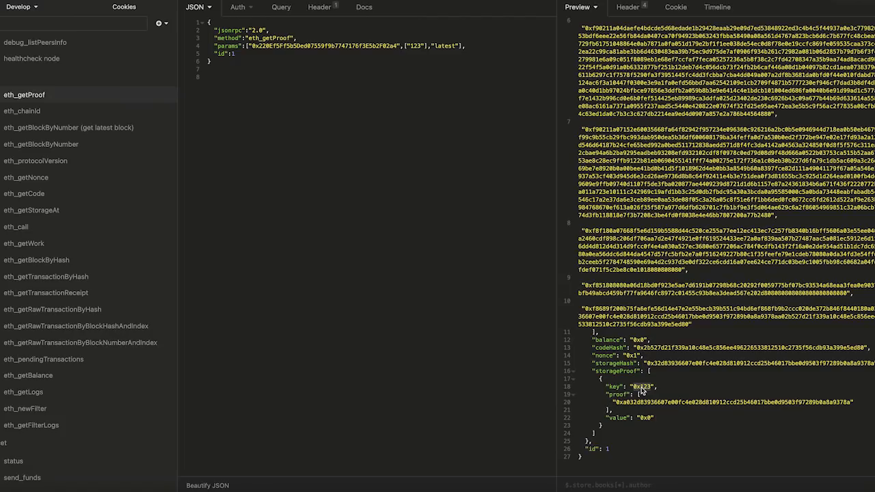
{"action": "mouse_move", "coordinate": [620, 420]}
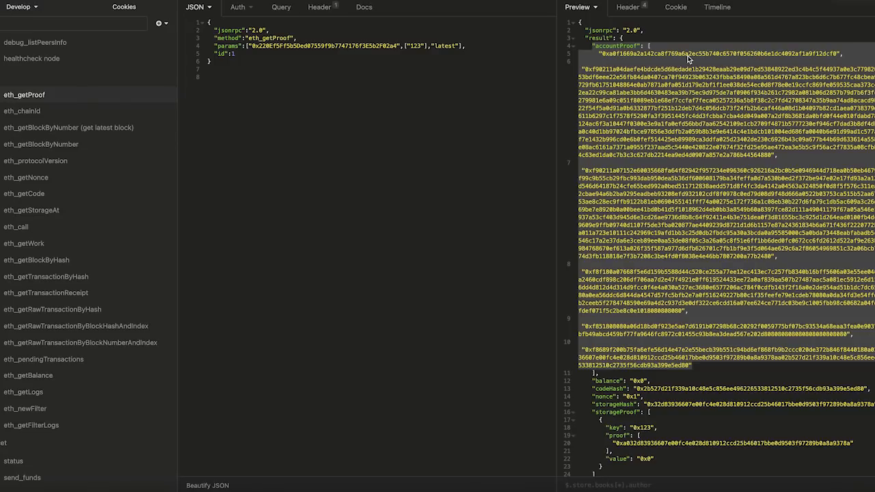
{"action": "scroll", "scroll_direction": "down", "scroll_amount": 3}
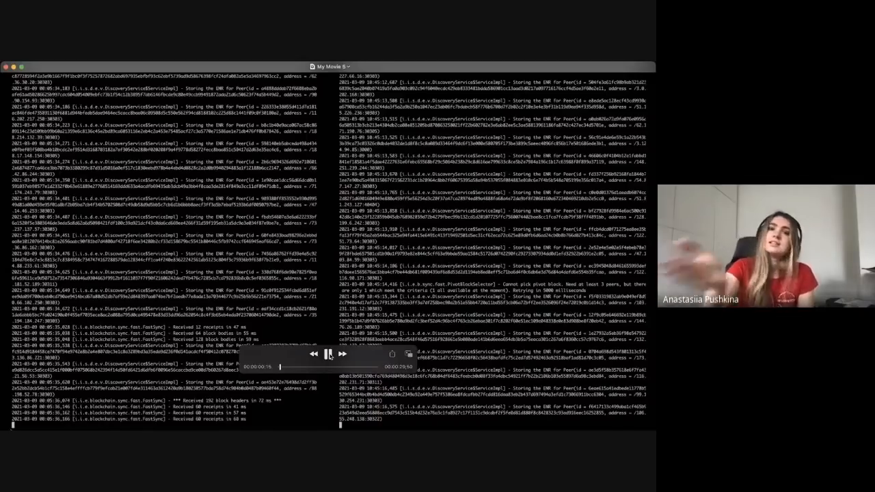
Play the side-by-side client log recording of peer discovery and block syncing
{"action": "left_click", "coordinate": [328, 354]}
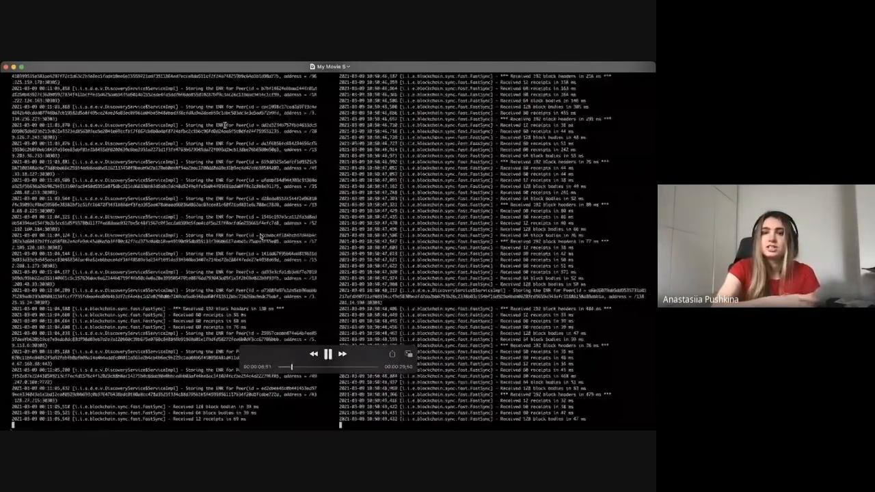